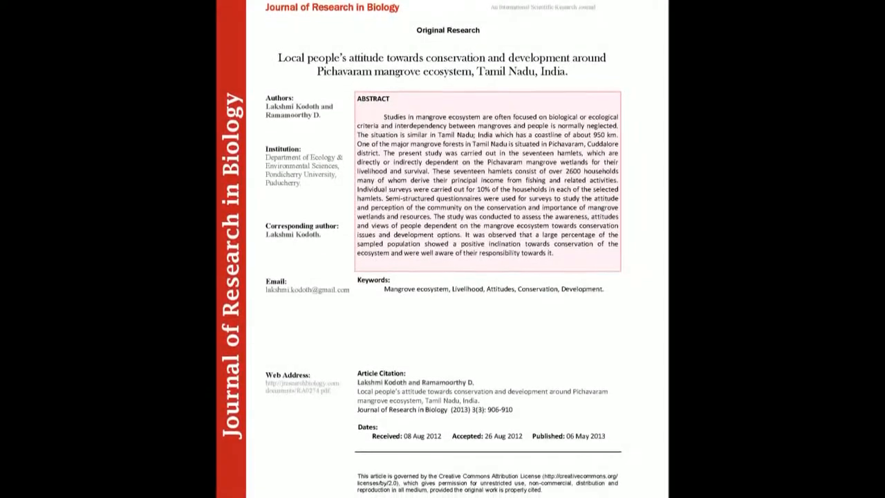
pyautogui.scroll(-3)
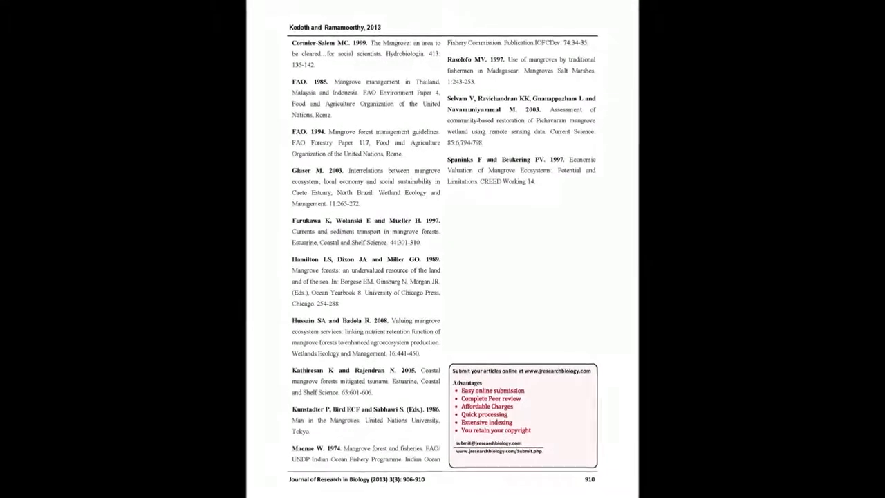
pyautogui.scroll(-3)
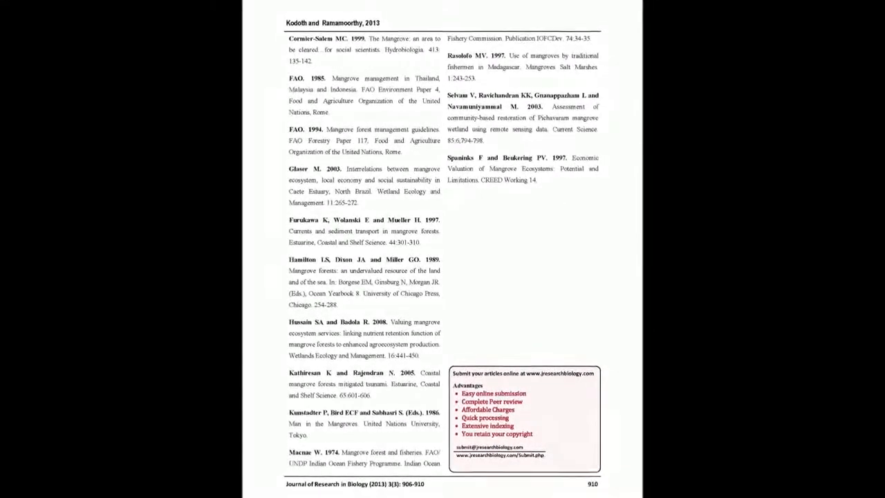